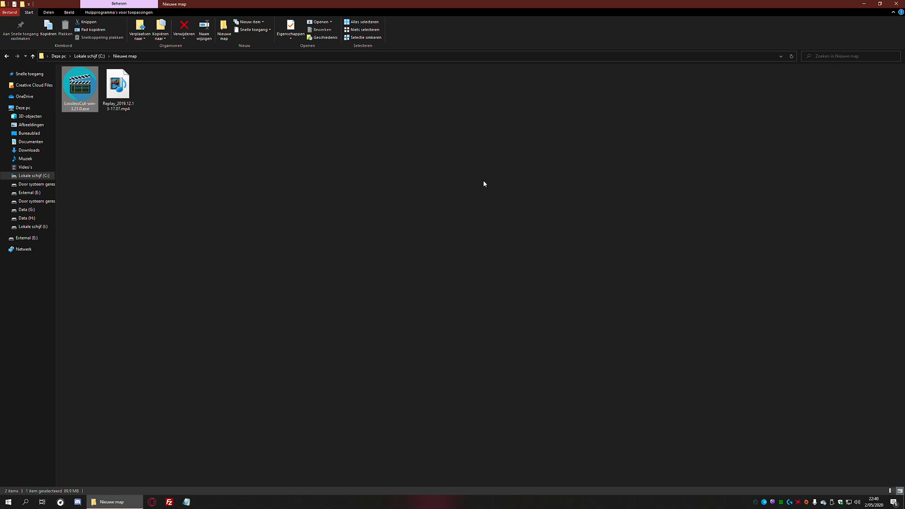
mouse_move(178, 146)
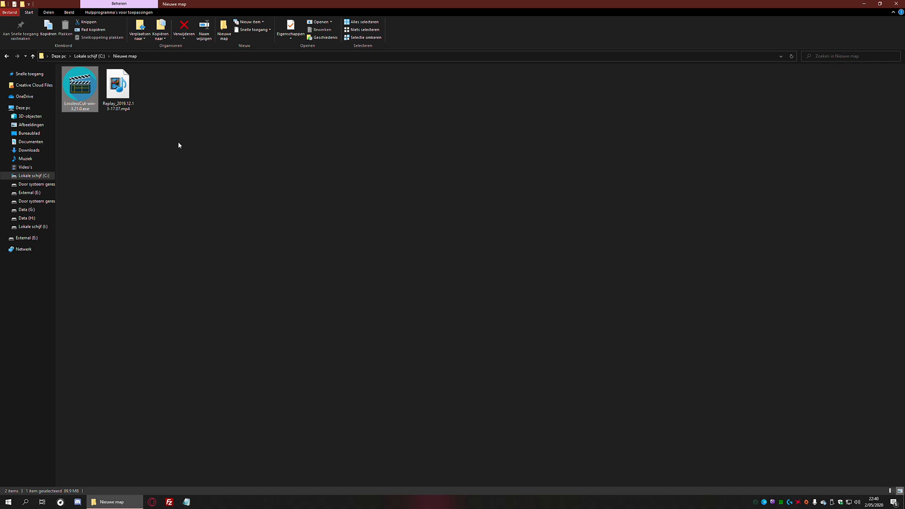
mouse_move(79, 87)
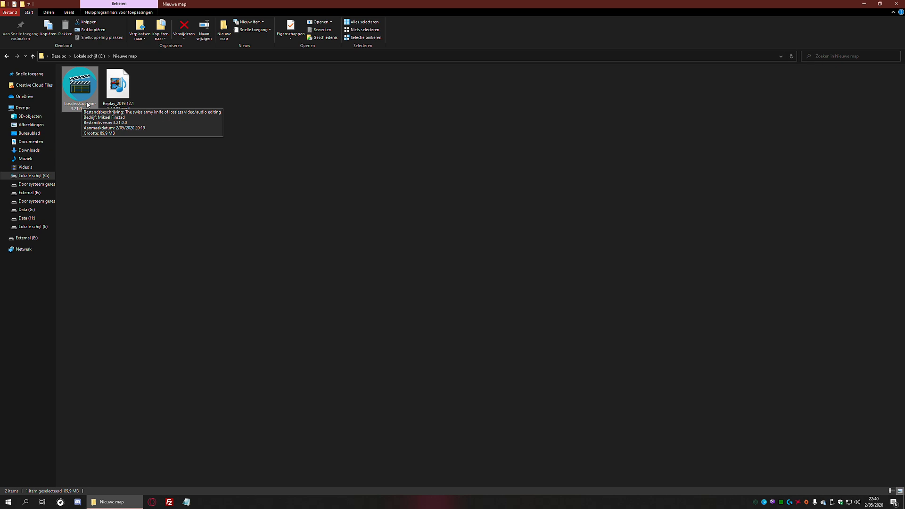
mouse_move(79, 88)
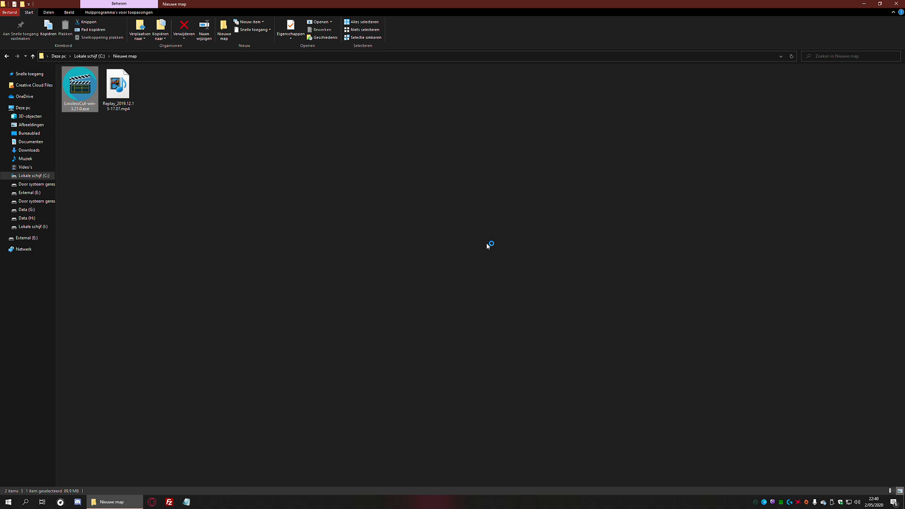
Launch LosslessCut from its program file in the folder.
double_click(79, 84)
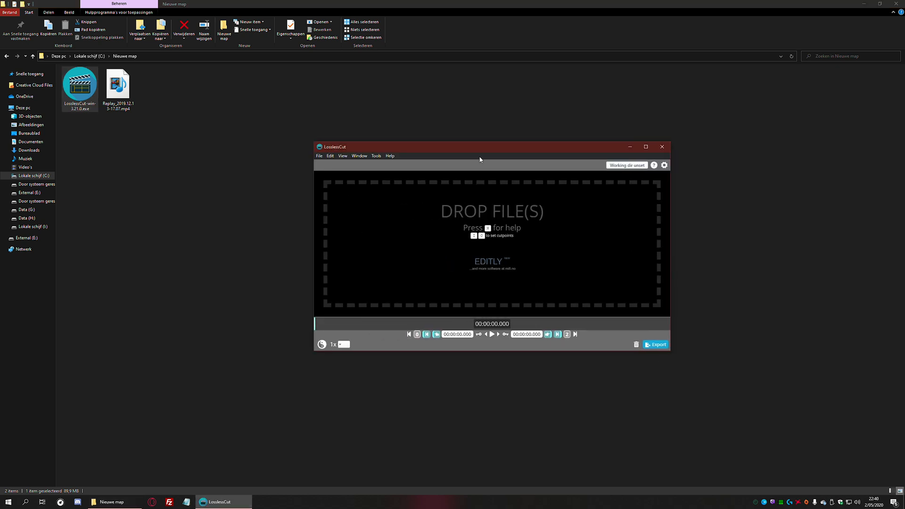
Load the gameplay Replay mp4 into LosslessCut, showing its full-length timeline.
left_click_drag(479, 147, 452, 111)
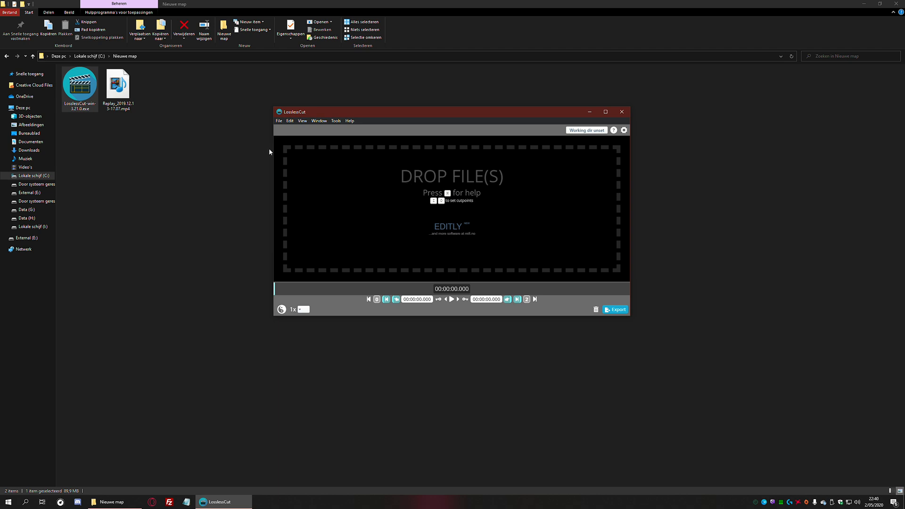
left_click(118, 83)
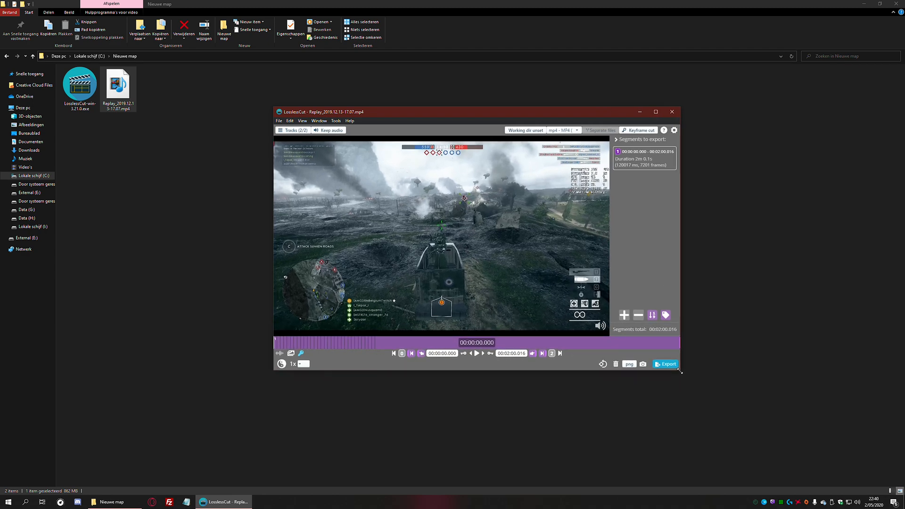
mouse_move(552, 317)
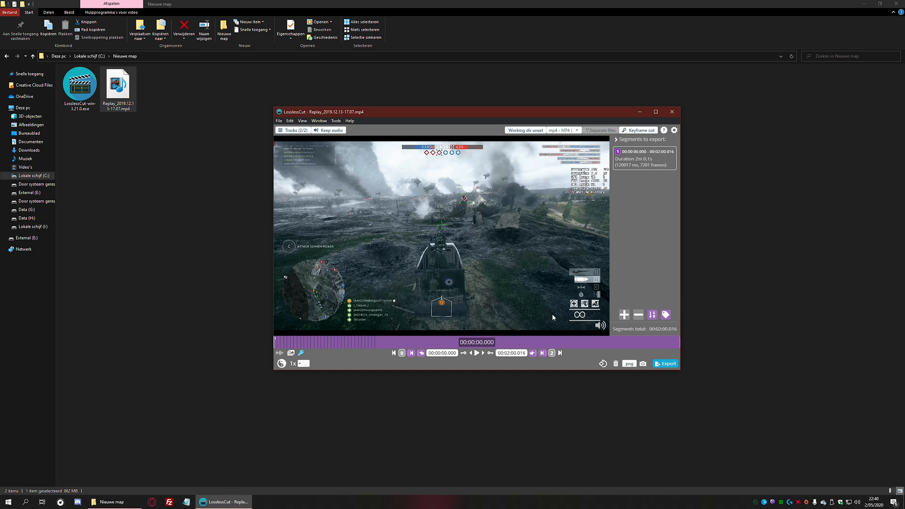
mouse_move(449, 361)
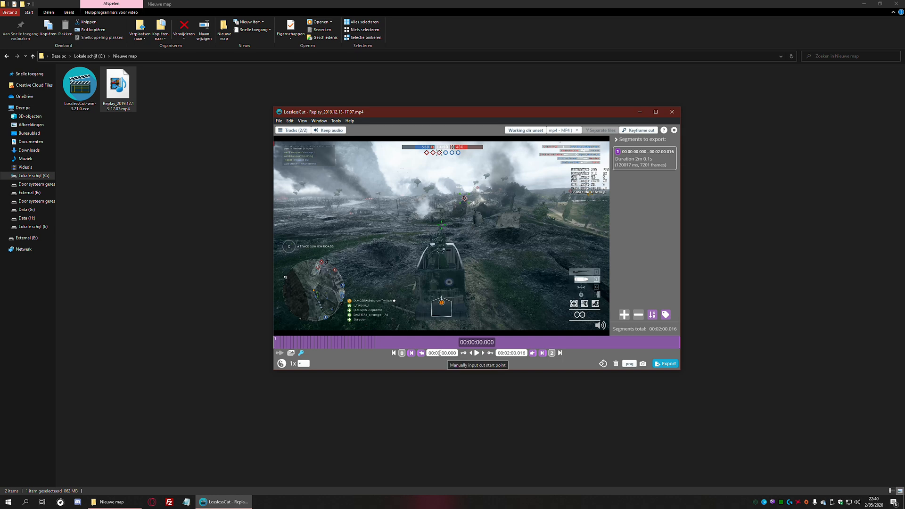
mouse_move(441, 363)
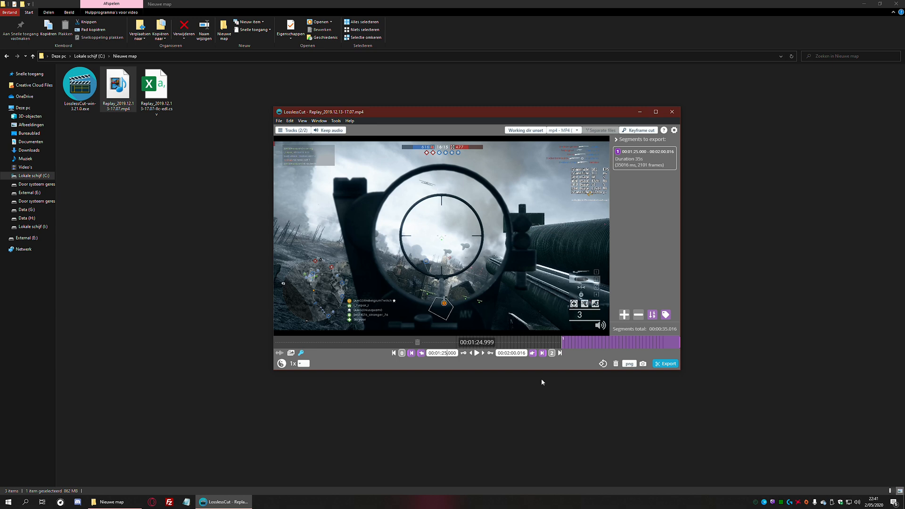
mouse_move(512, 352)
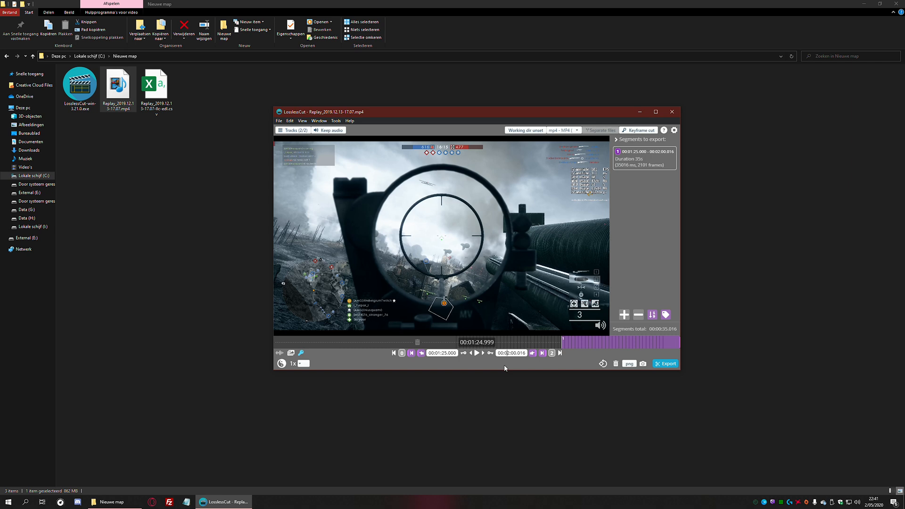
mouse_move(510, 353)
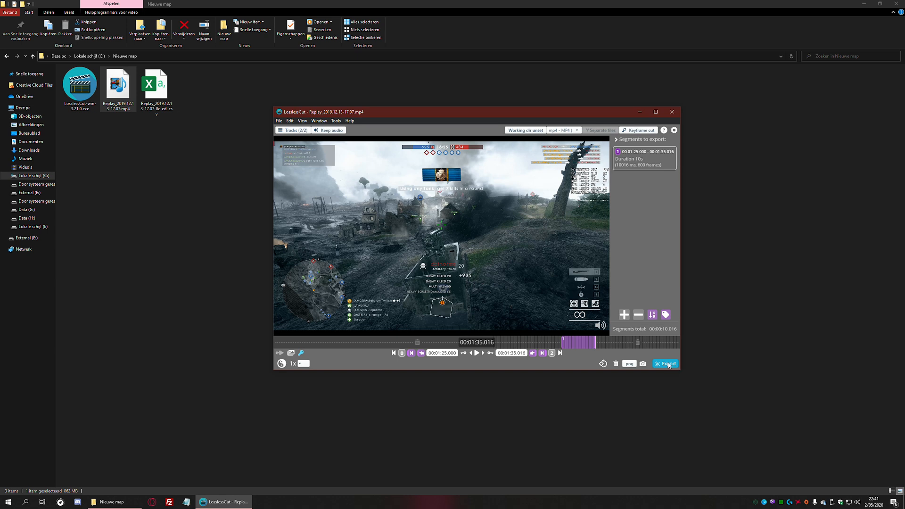
Export the 00:01:25.000–00:01:35.016 cut as a new MP4 and dismiss the Done notice.
left_click(665, 363)
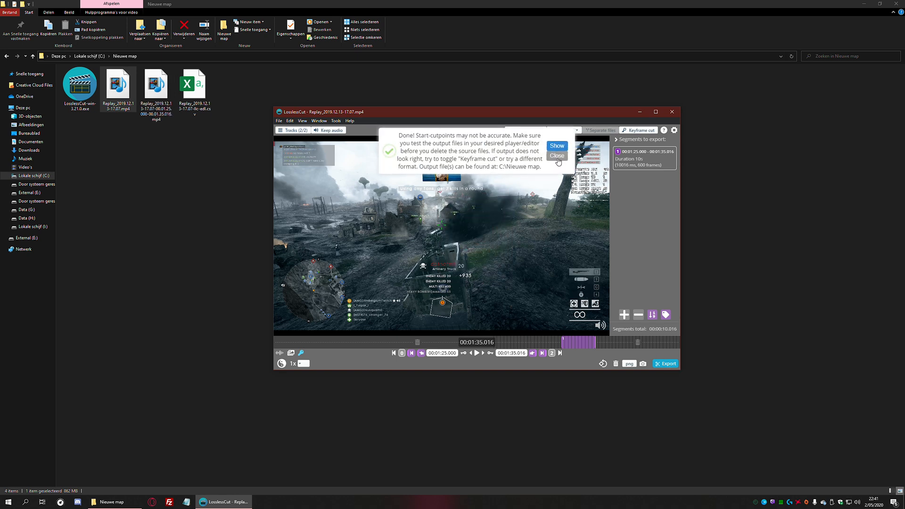
left_click(556, 155)
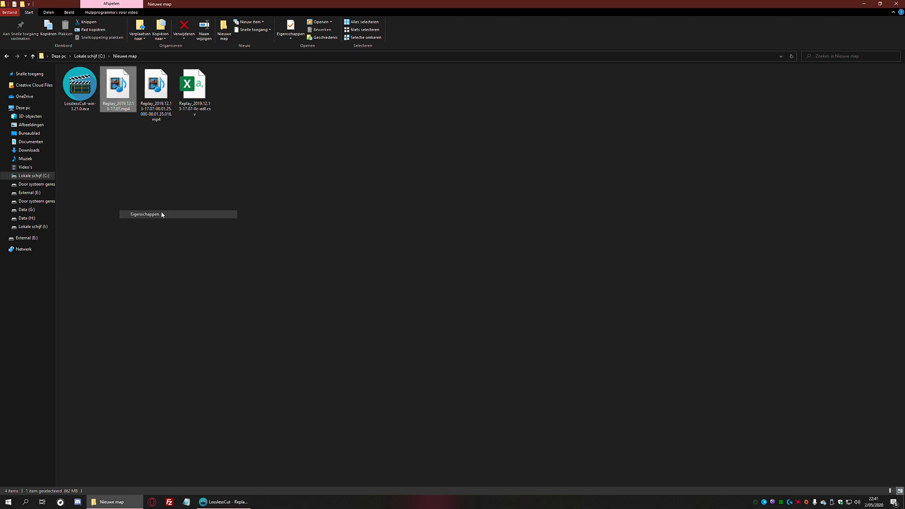
View the original replay's Details: 2:00 duration, 2560×1440, 60 fps.
left_click(144, 214)
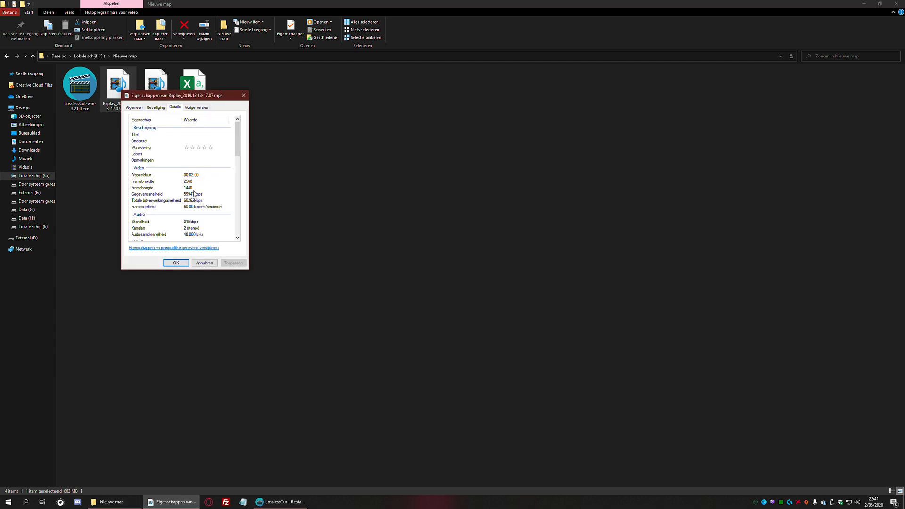
scroll("down", 3)
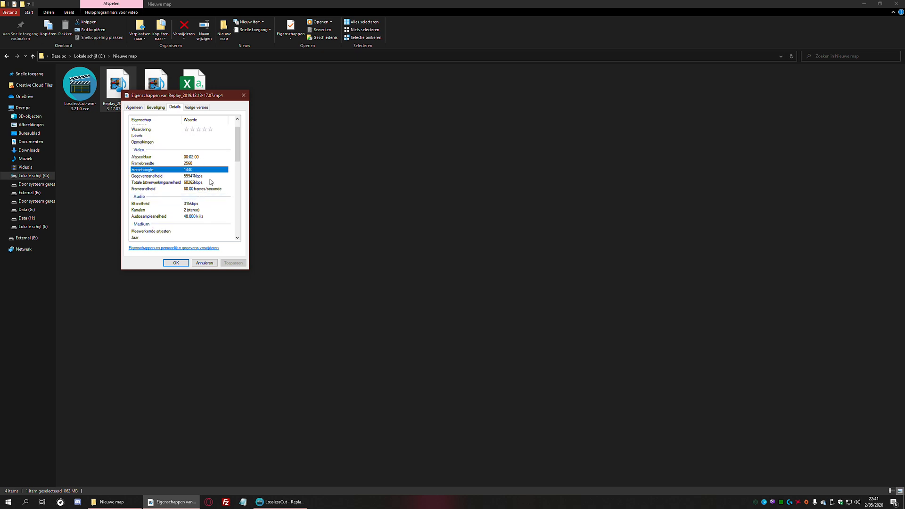
mouse_move(248, 115)
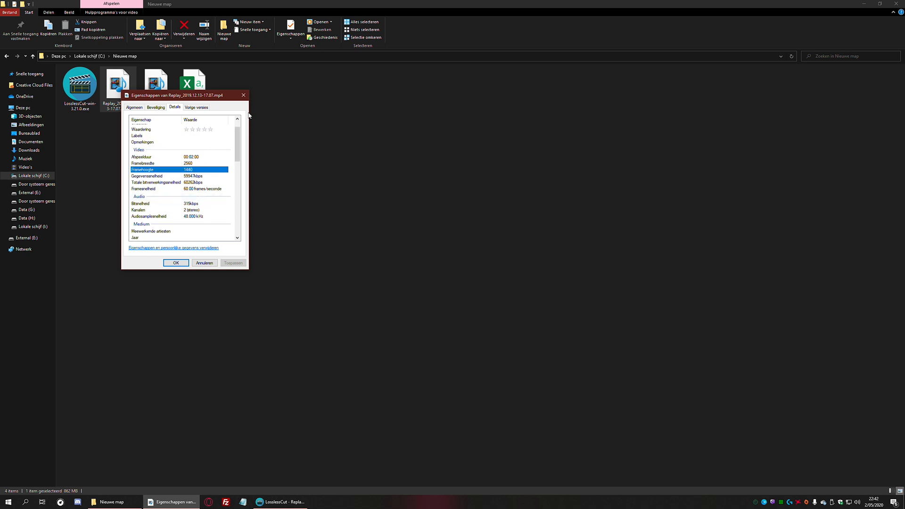
mouse_move(260, 121)
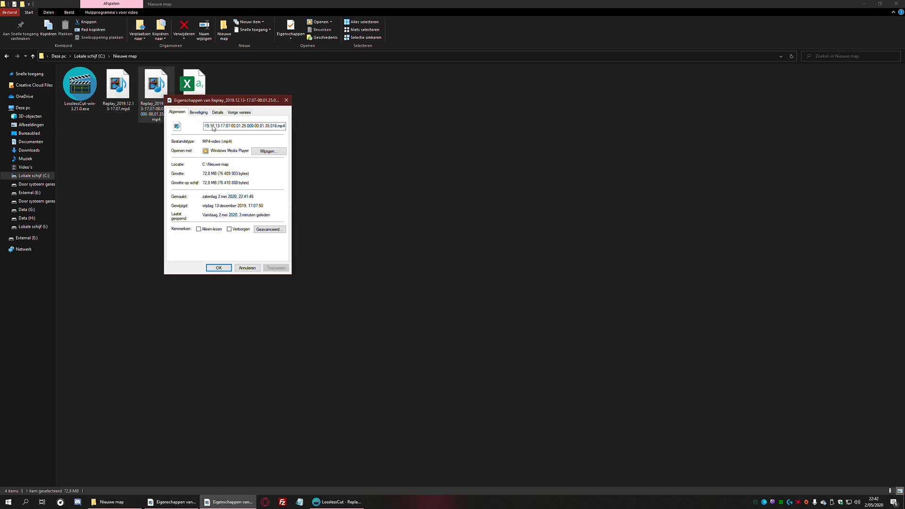
Check the cut clip's full name in its properties, a 72.8 MB MP4.
left_click(217, 112)
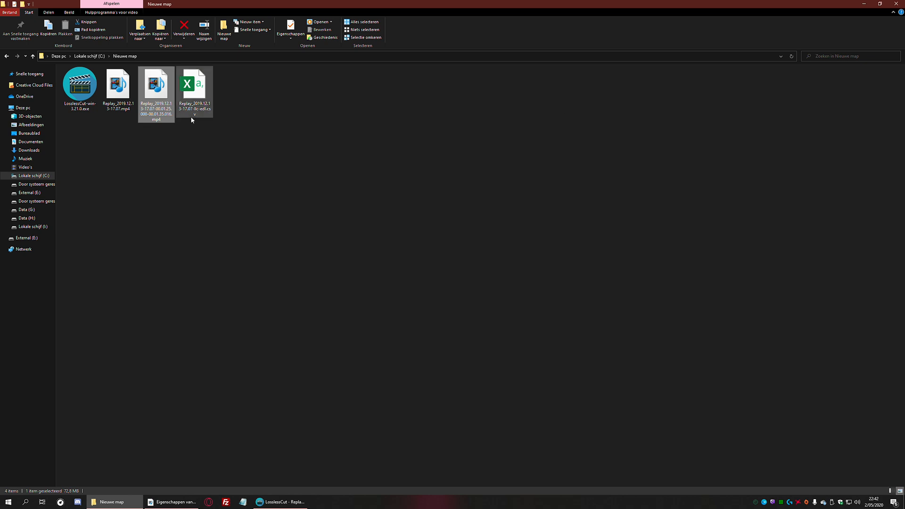
mouse_move(161, 95)
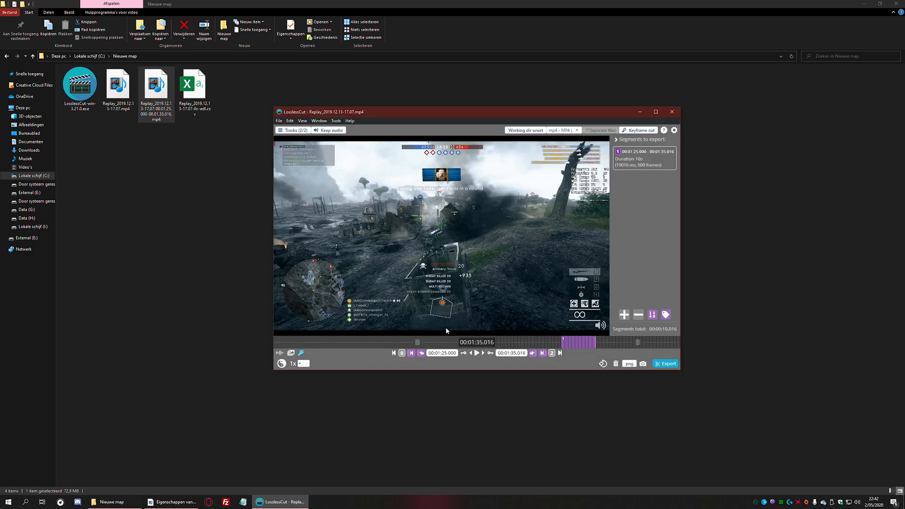
mouse_move(393, 348)
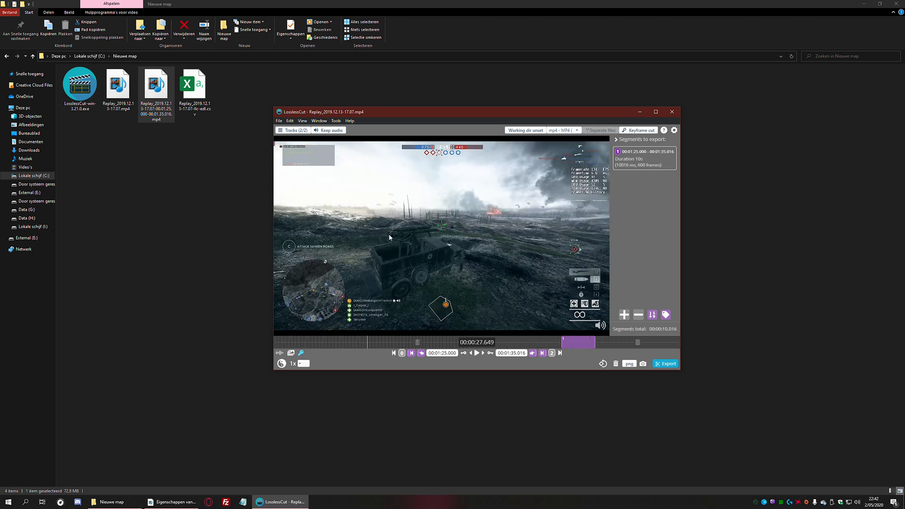
mouse_move(462, 217)
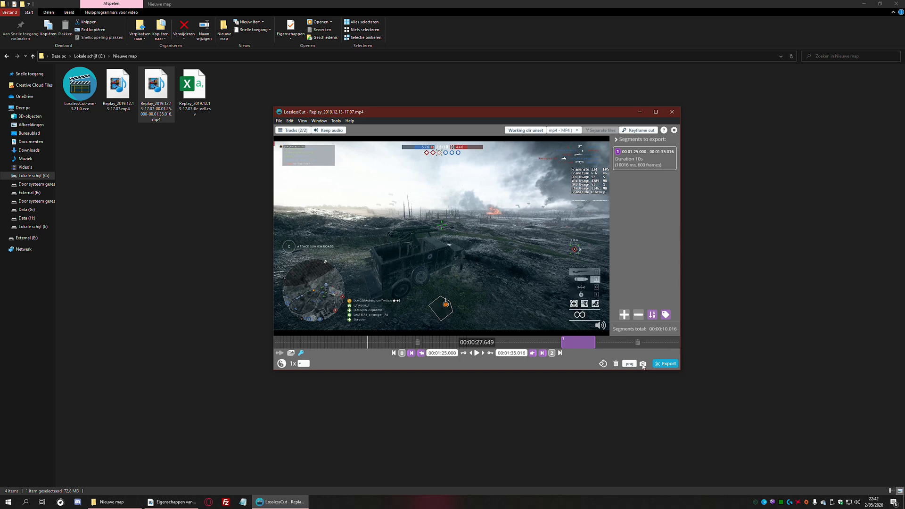
Capture the current frame as a 4.18 MB PNG and keep the capture format on PNG.
left_click(642, 364)
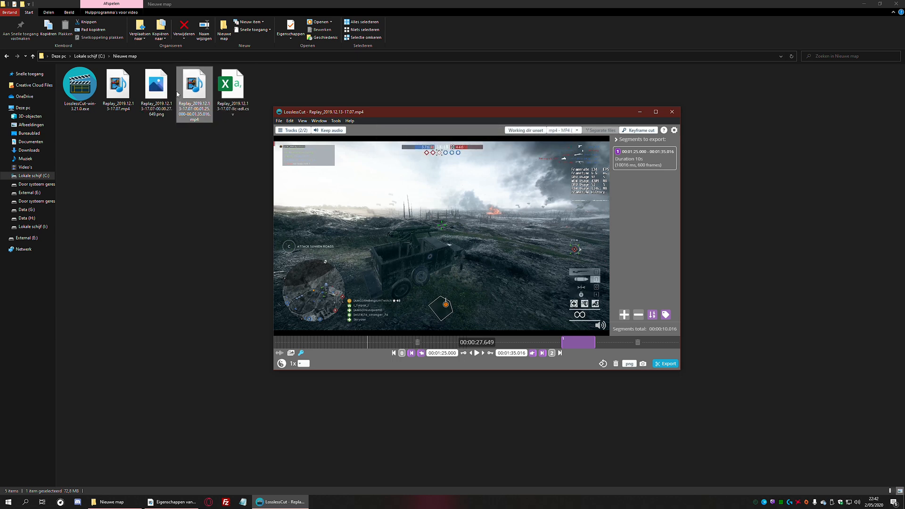
double_click(155, 84)
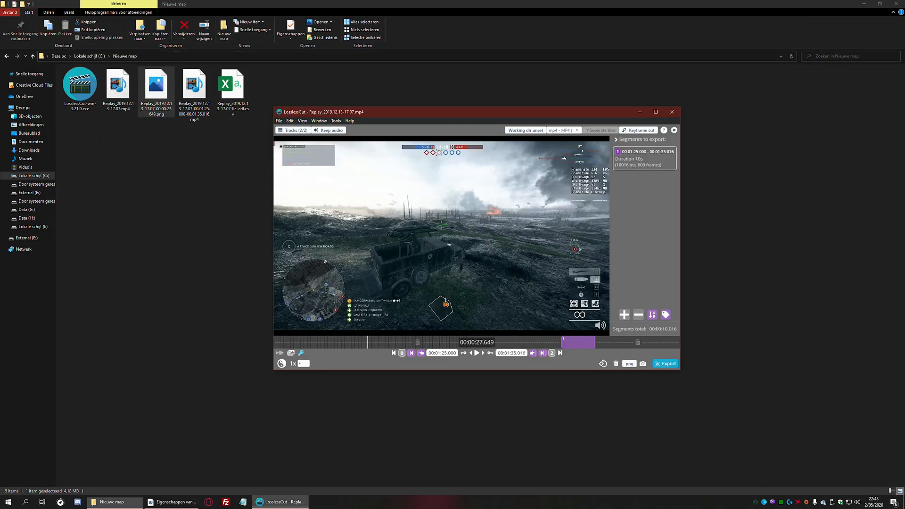
mouse_move(629, 364)
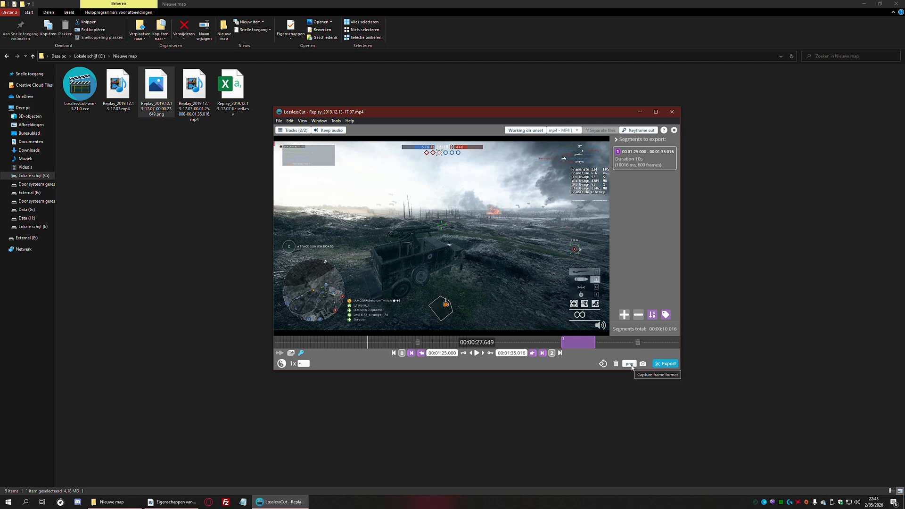
left_click(629, 364)
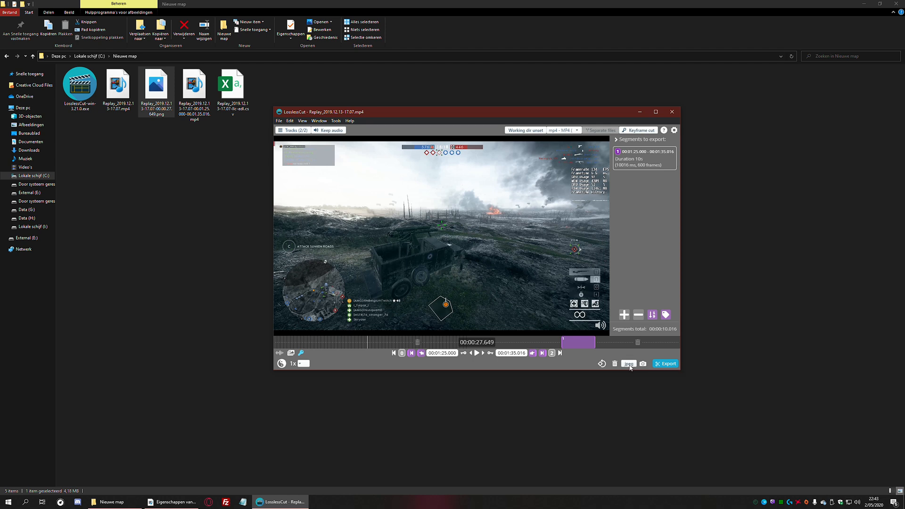
left_click(628, 363)
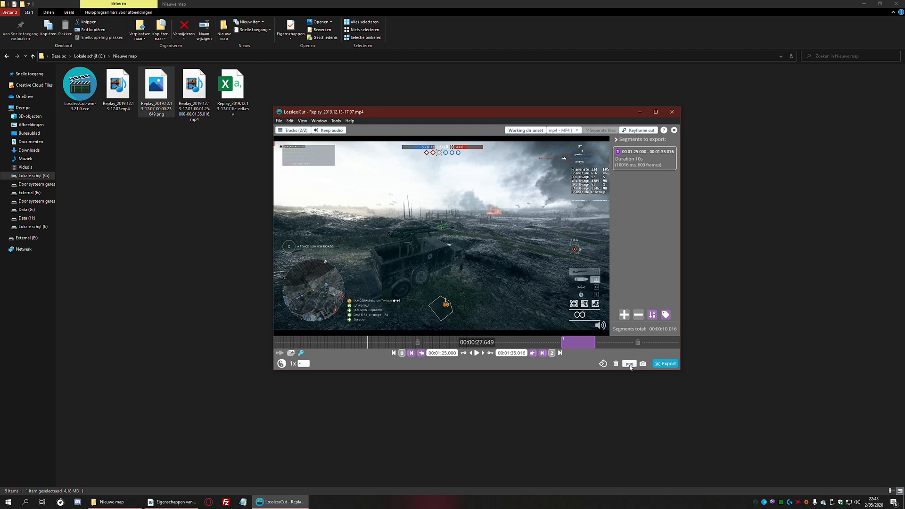
mouse_move(370, 161)
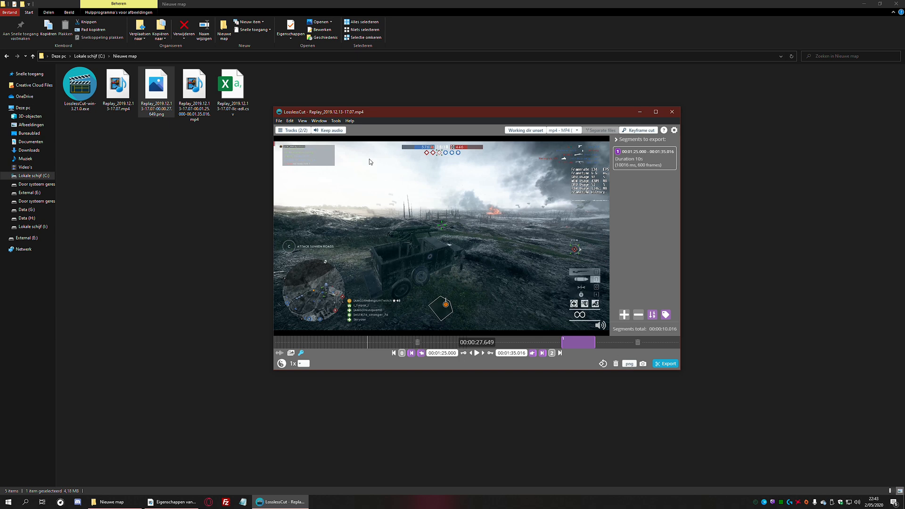